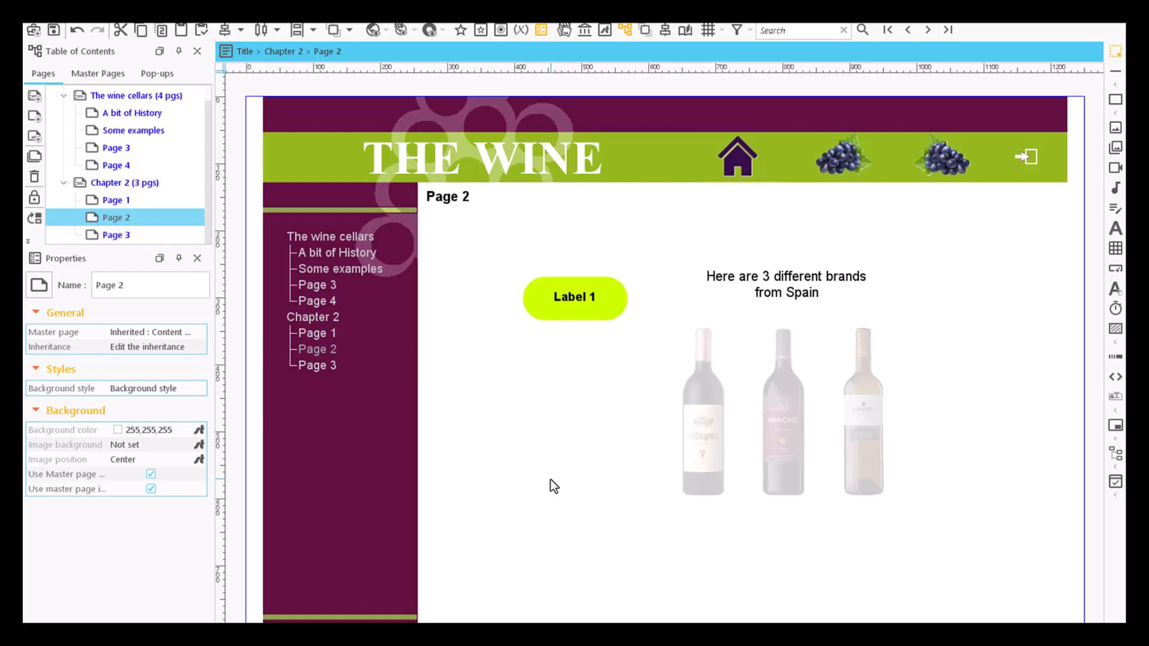
mouse_move(584, 436)
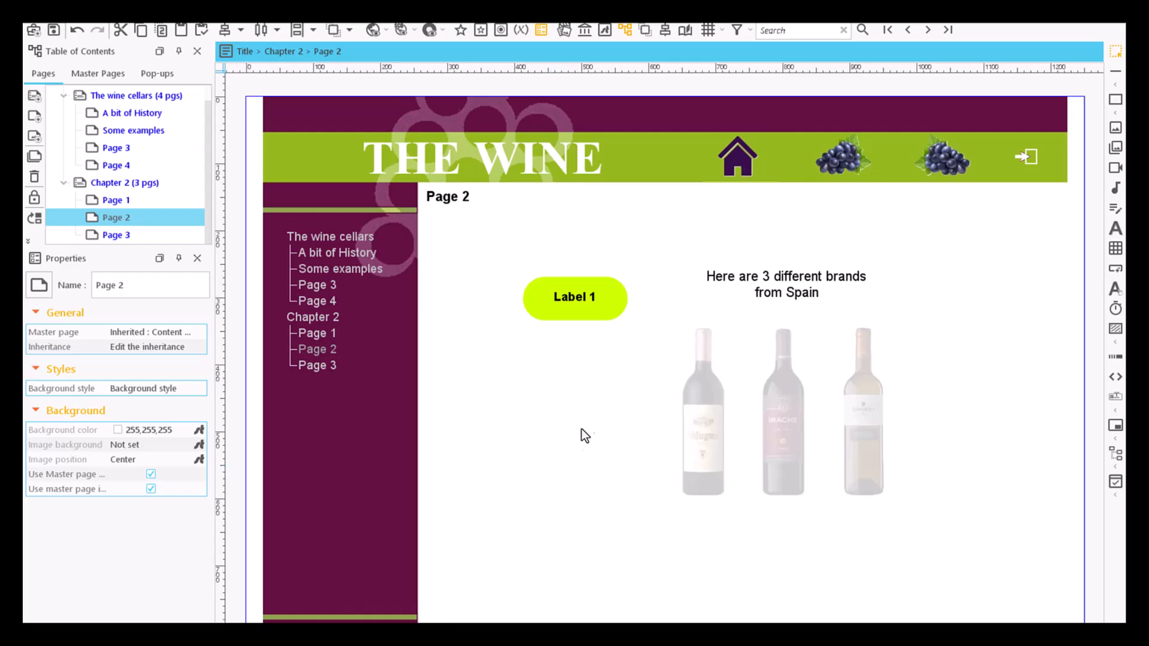
mouse_move(617, 360)
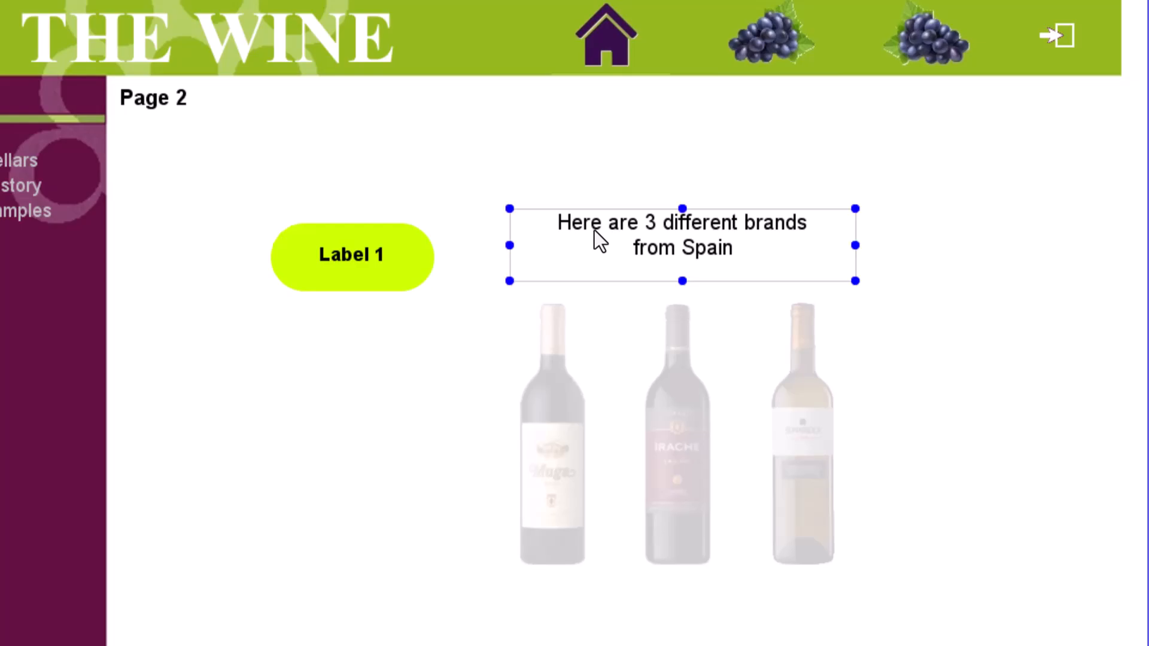
mouse_move(594, 240)
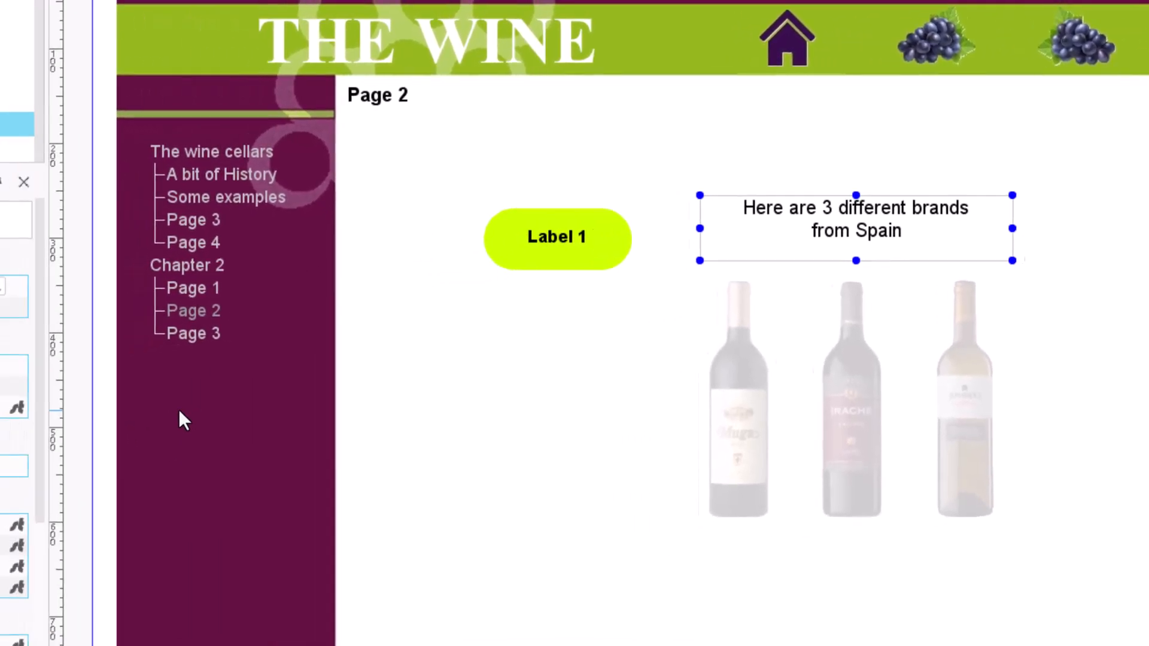
Untick Visible for the 'Here are 3 different brands from Spain' caption.
left_click(856, 219)
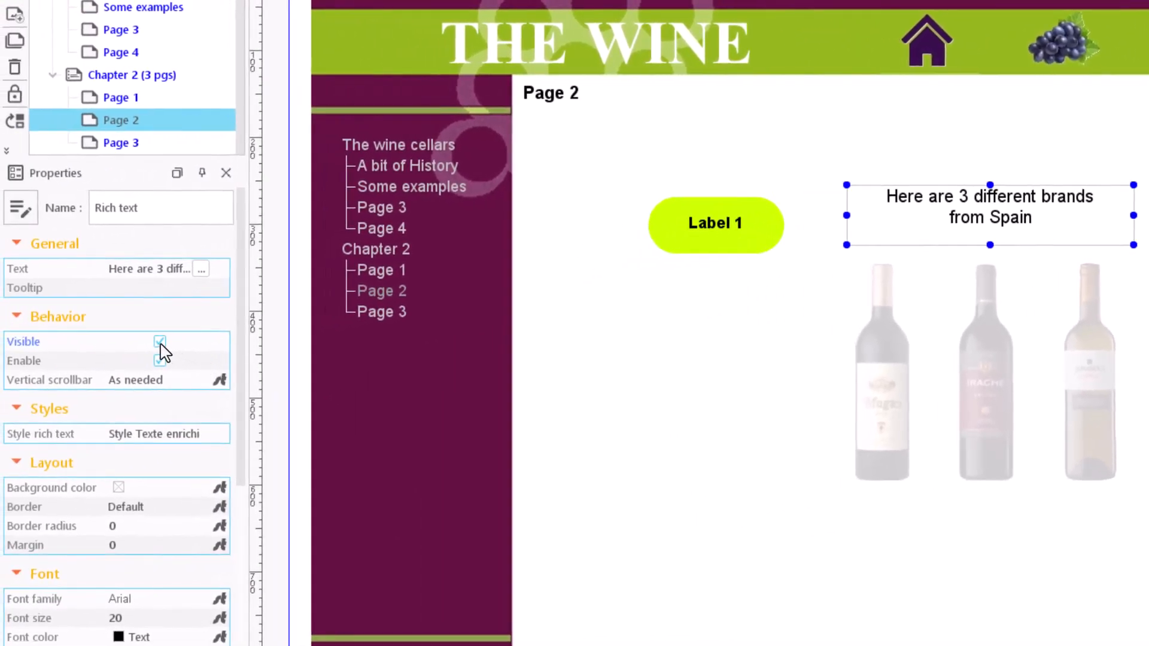
left_click(160, 342)
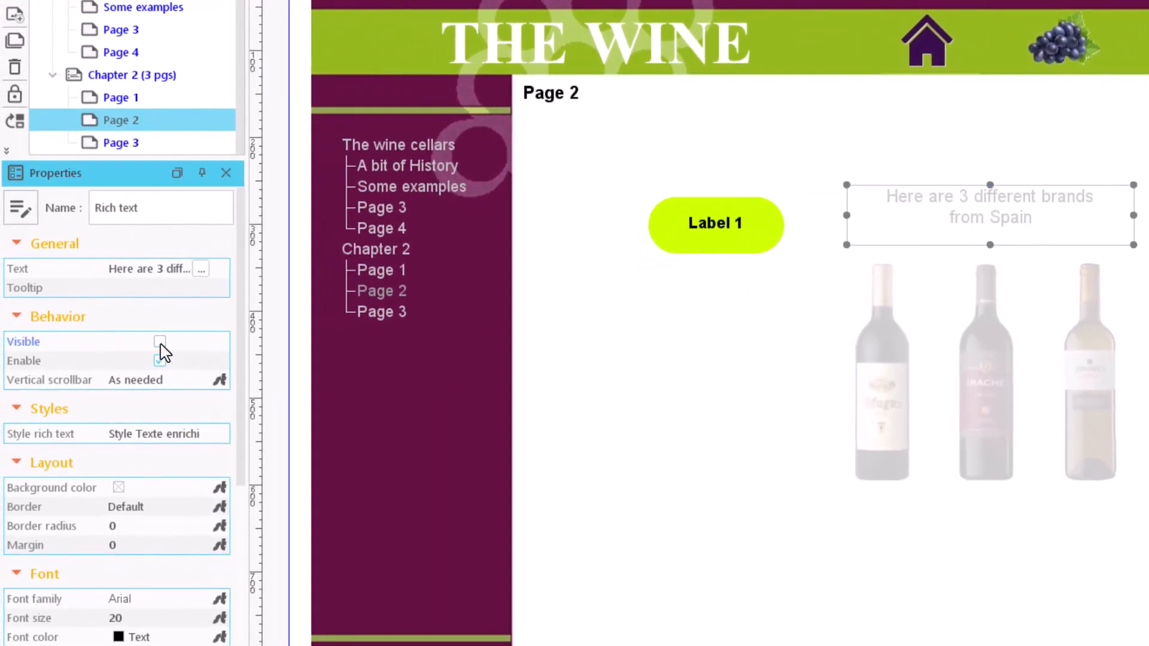
left_click(160, 341)
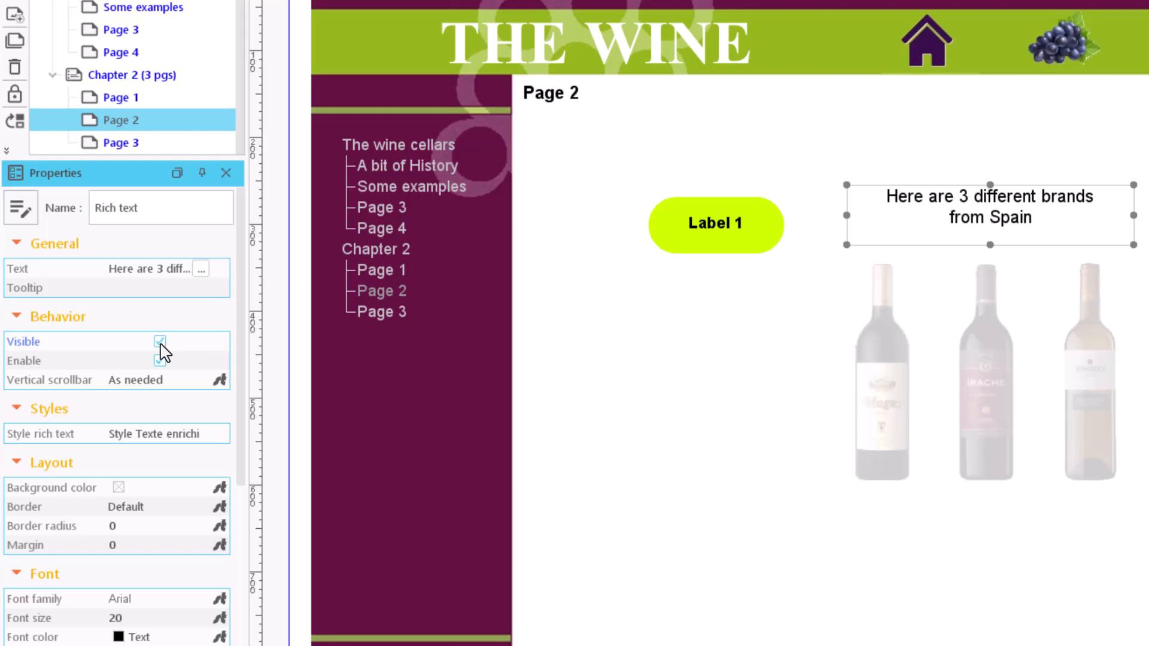
left_click(159, 342)
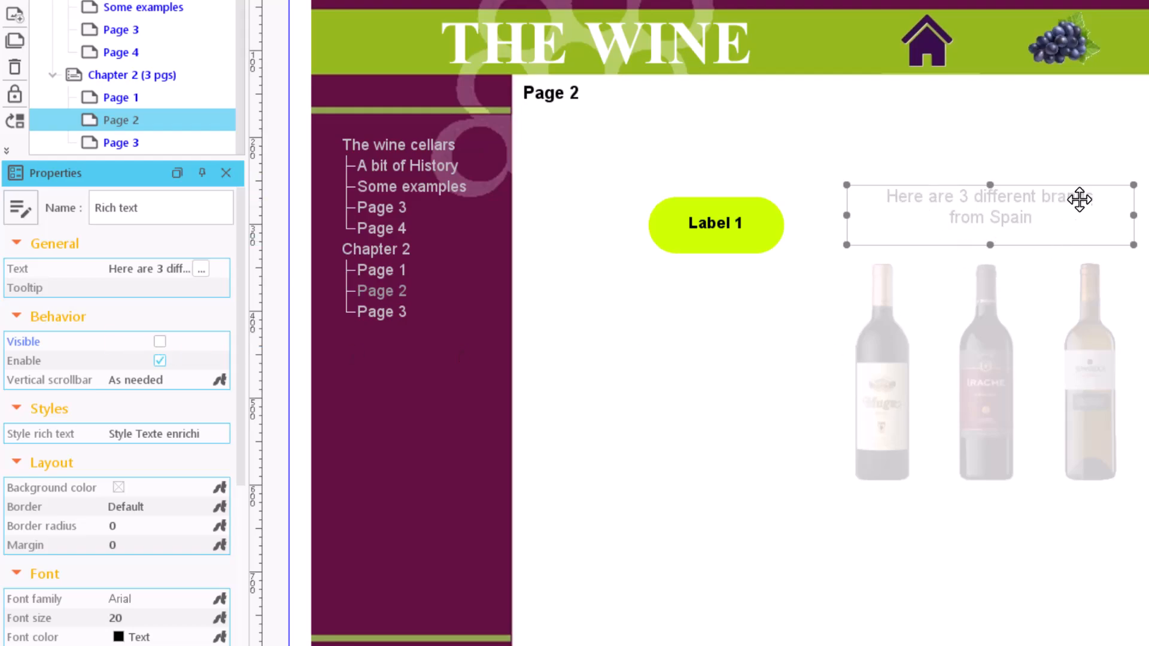
mouse_move(921, 156)
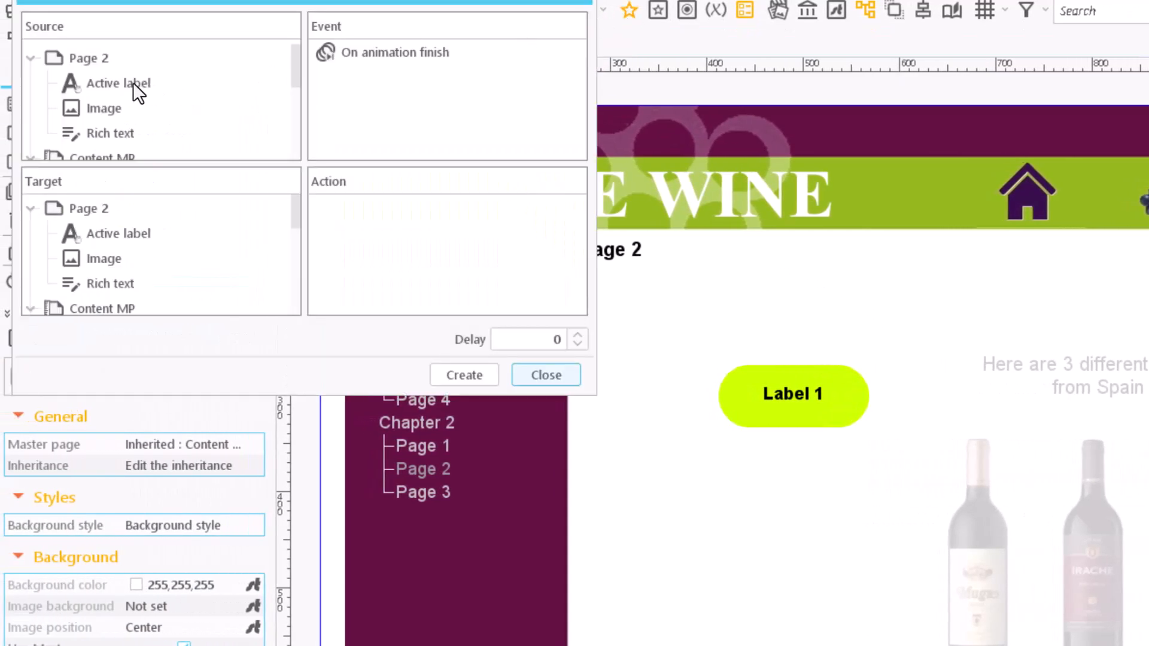
Create an Active label On mouse over action that shows the Rich text caption.
left_click(118, 82)
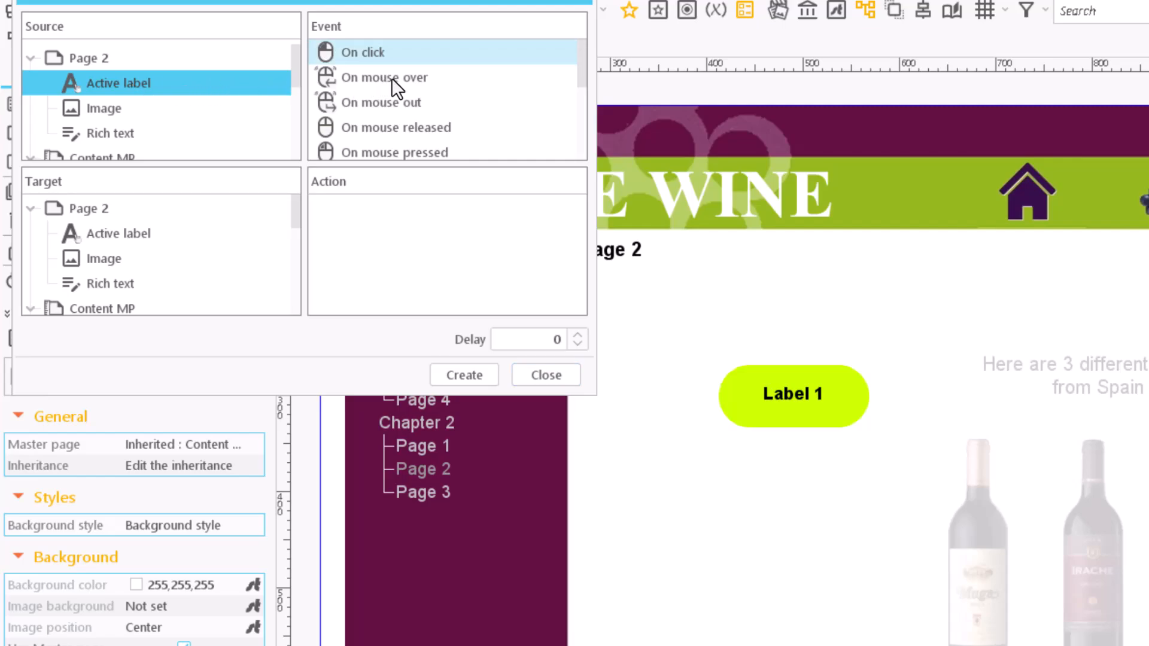
left_click(383, 78)
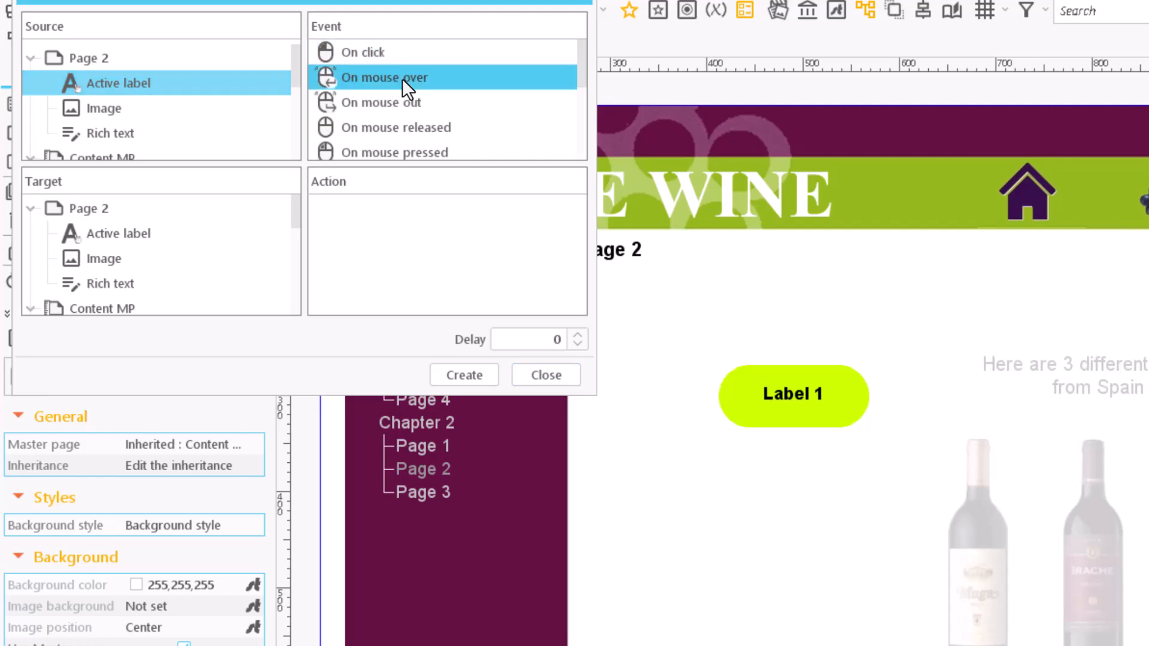
mouse_move(263, 242)
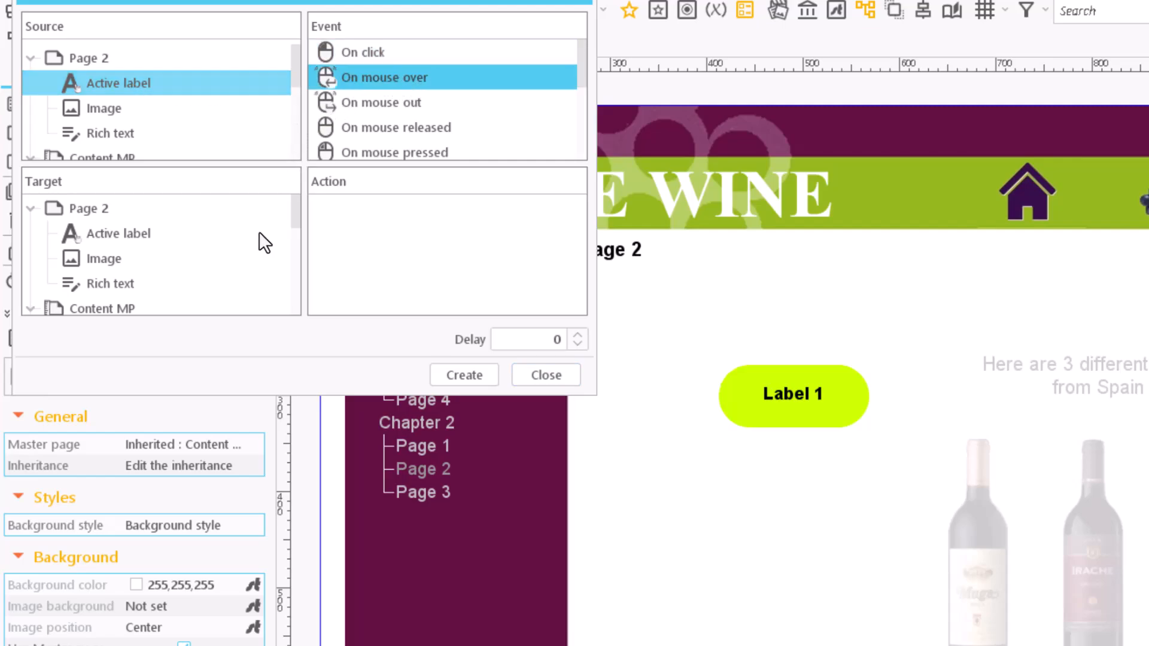
mouse_move(120, 290)
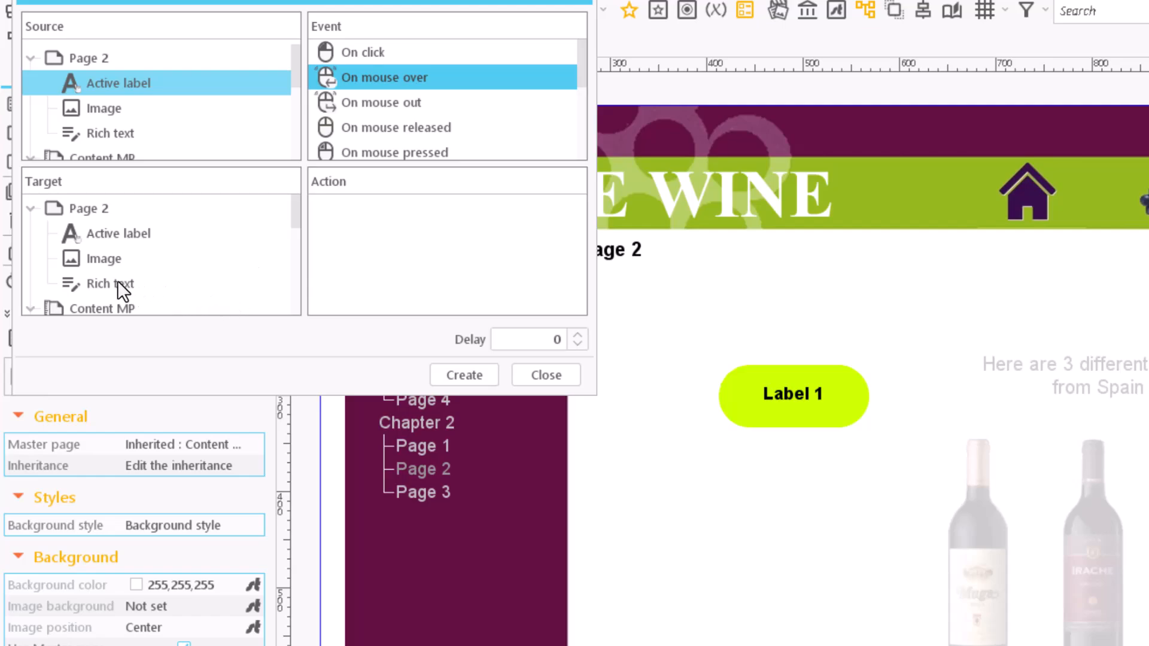
left_click(110, 284)
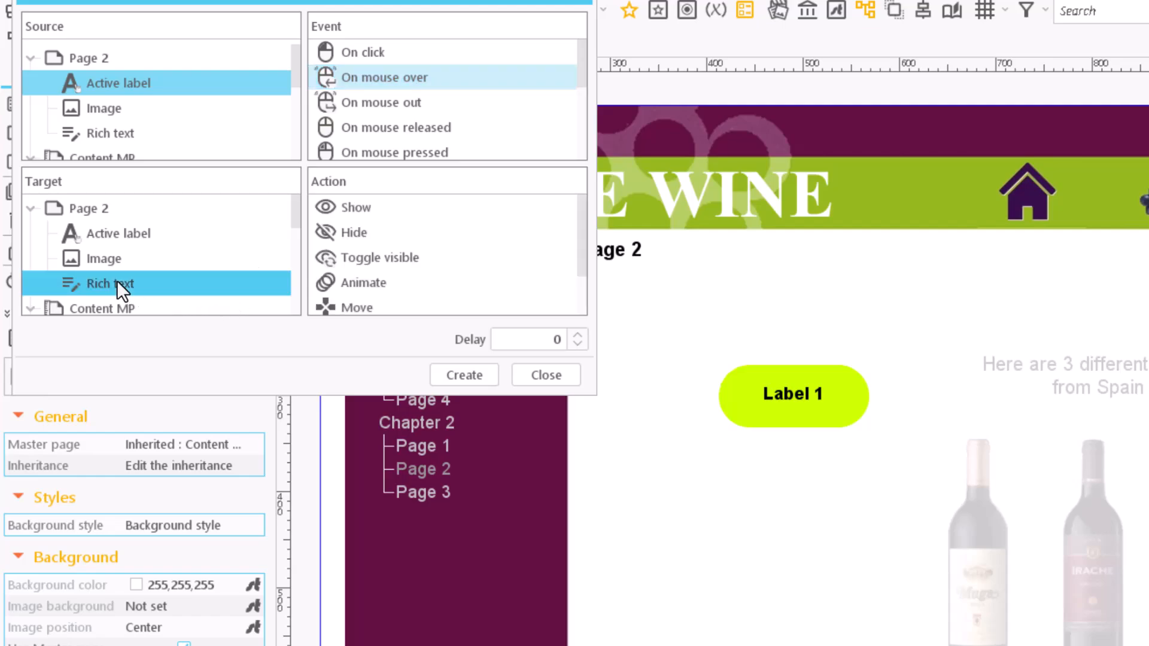
left_click(355, 208)
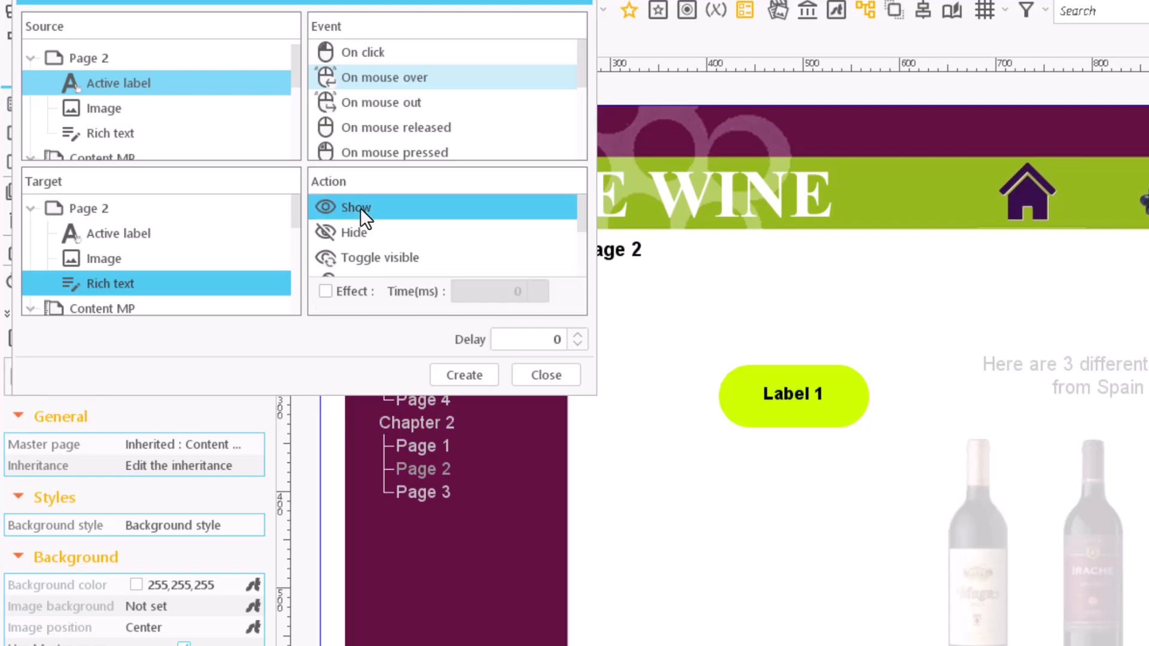
mouse_move(407, 222)
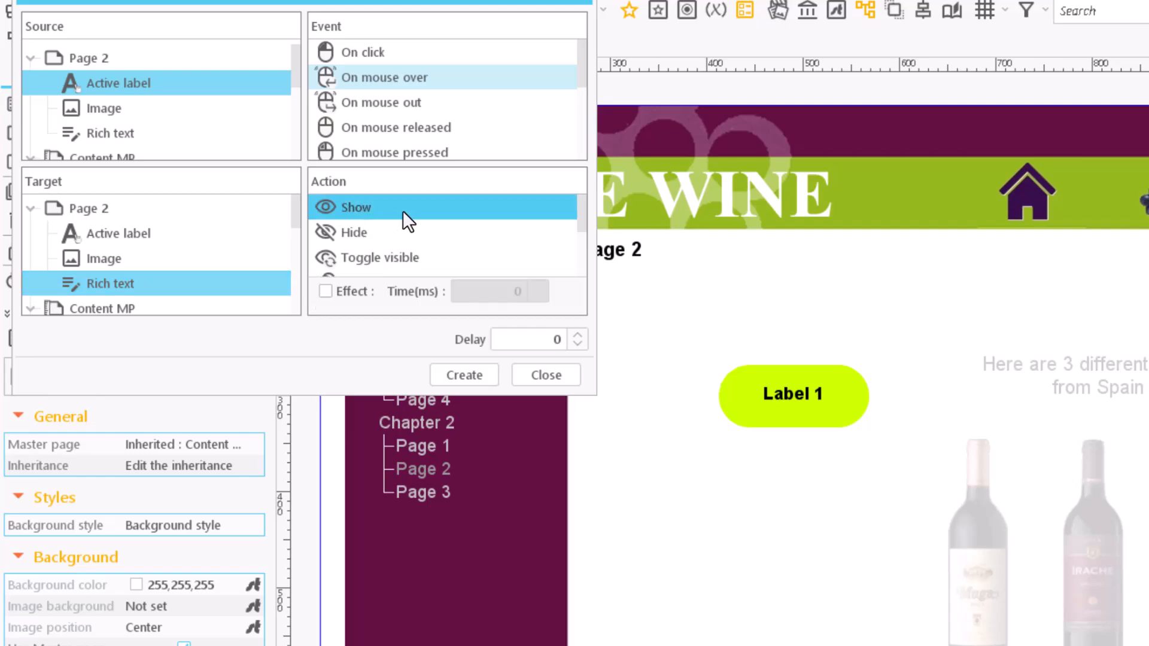
left_click(463, 375)
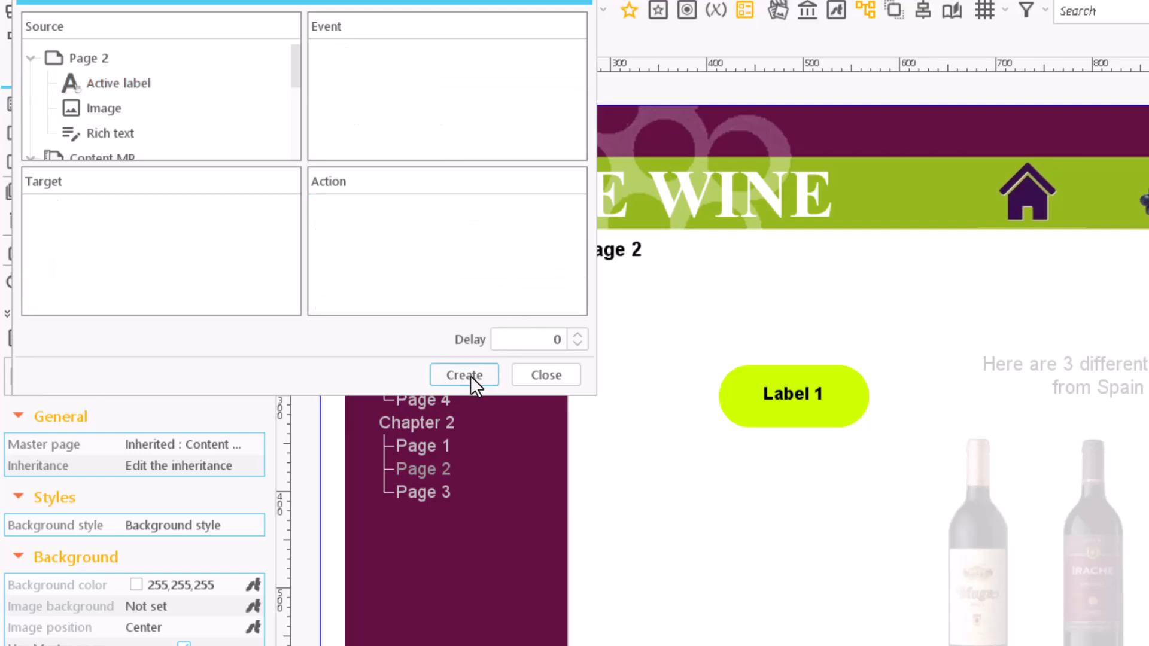
mouse_move(147, 99)
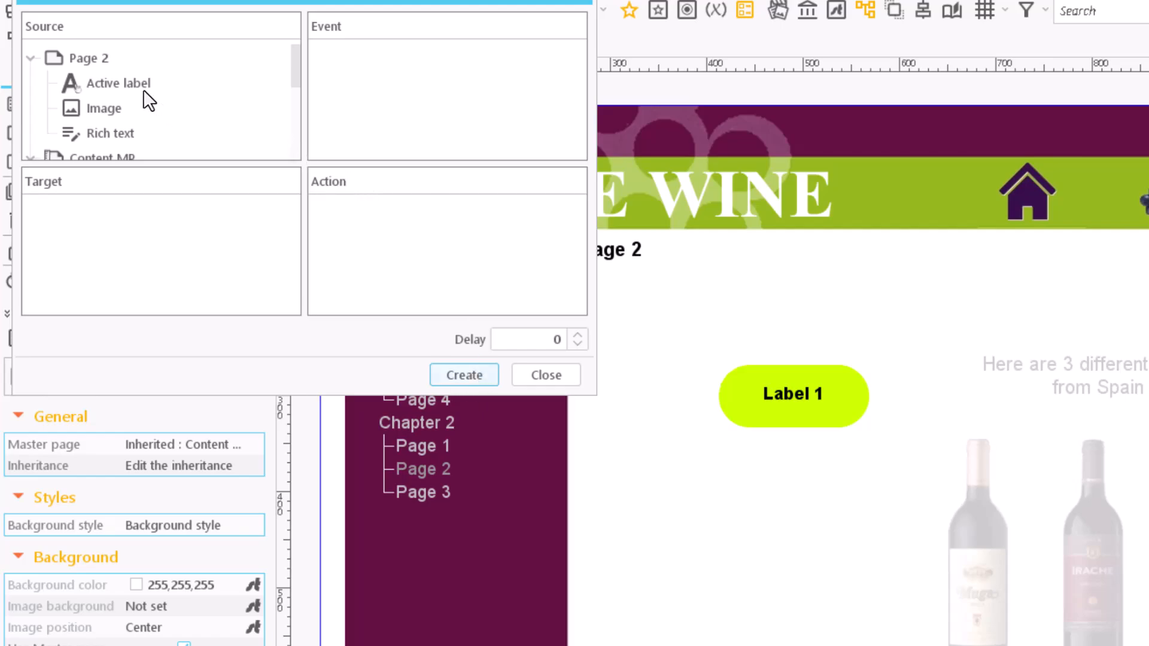
mouse_move(174, 94)
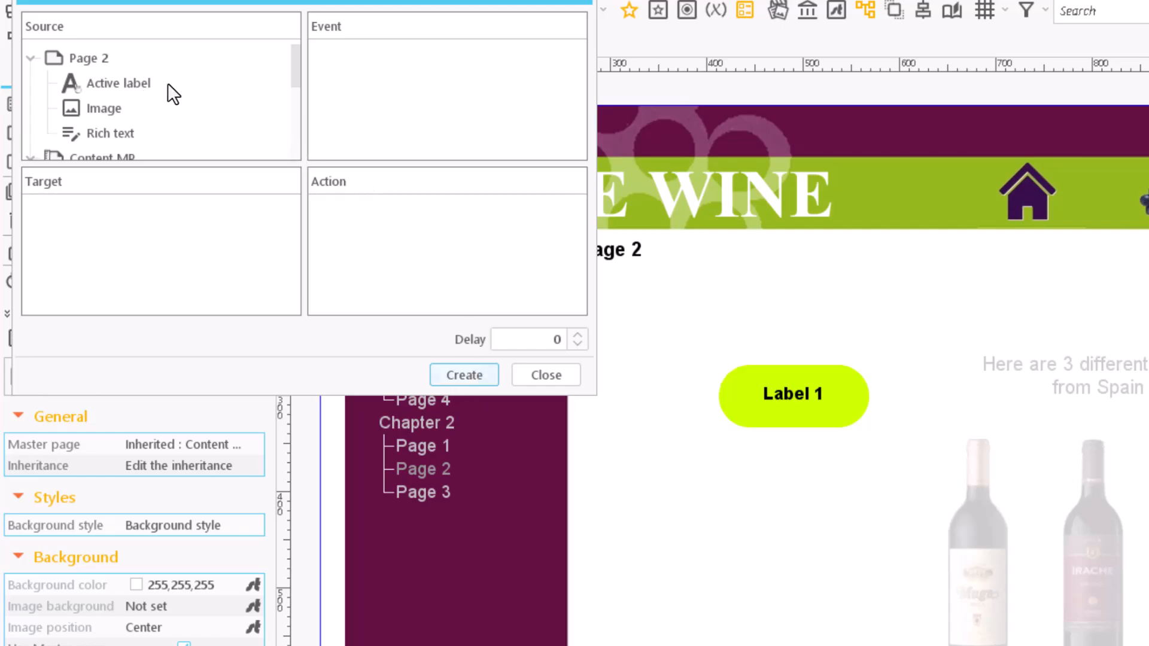
Create an Active label On mouse out action that hides the Rich text caption.
left_click(117, 83)
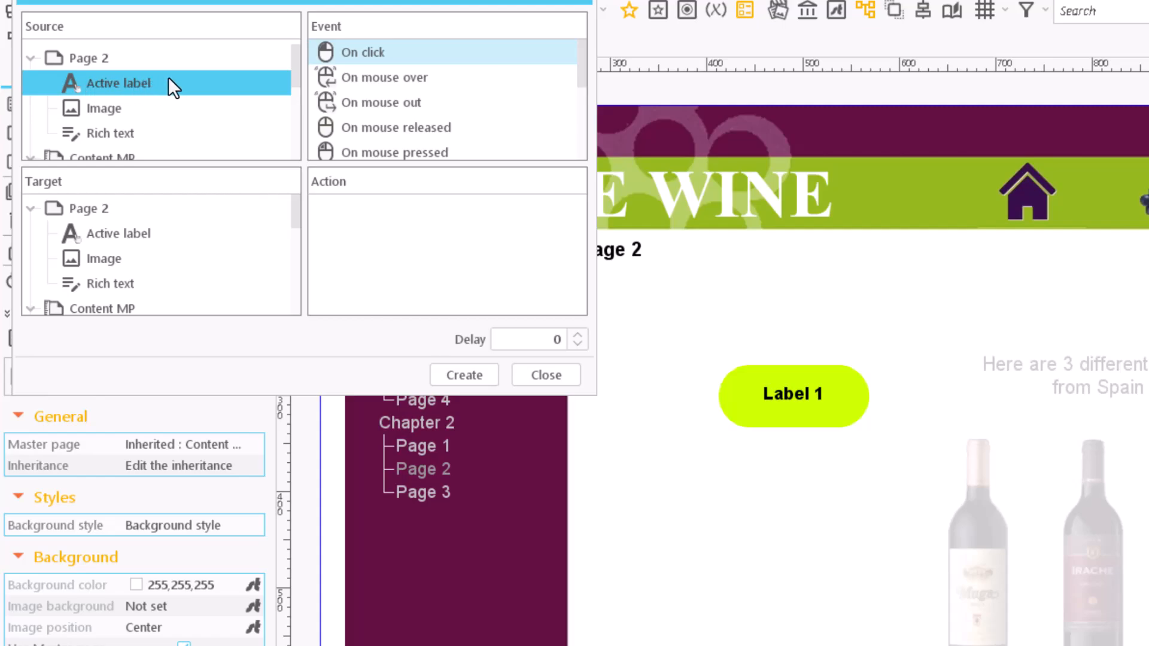
mouse_move(437, 111)
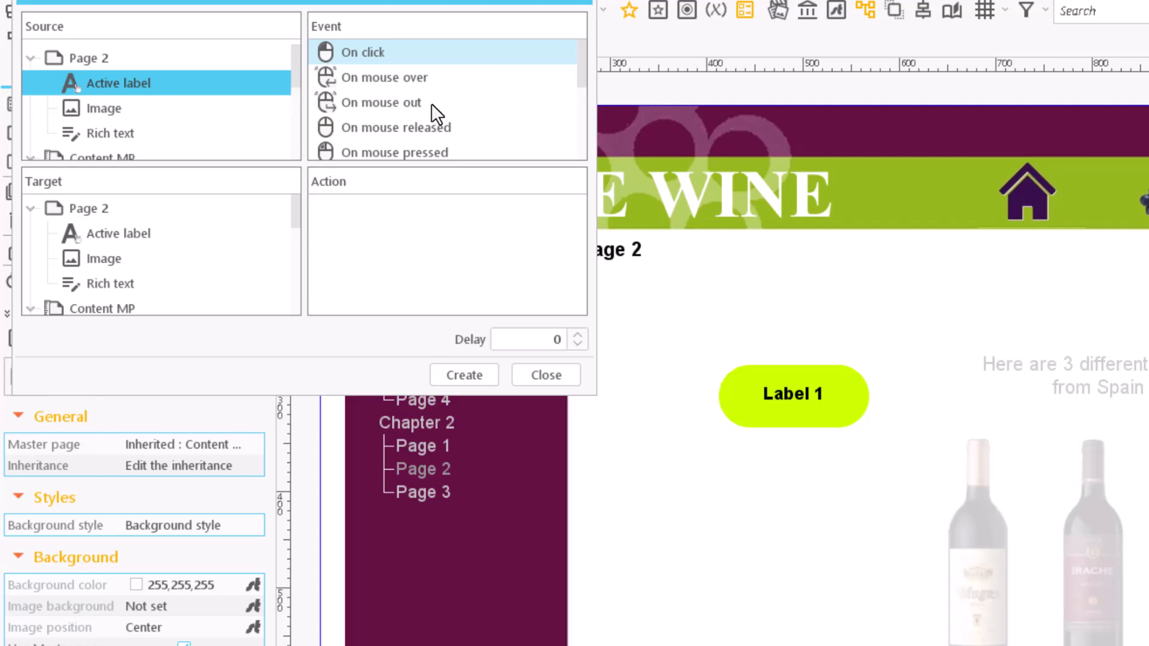
left_click(381, 101)
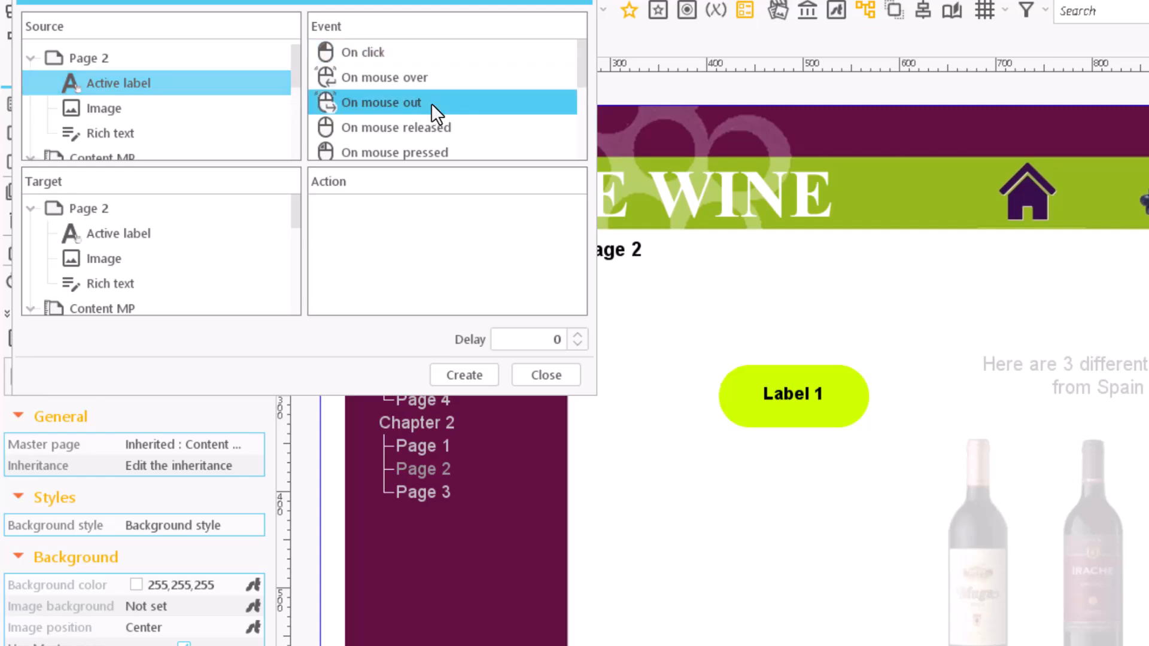
left_click(110, 283)
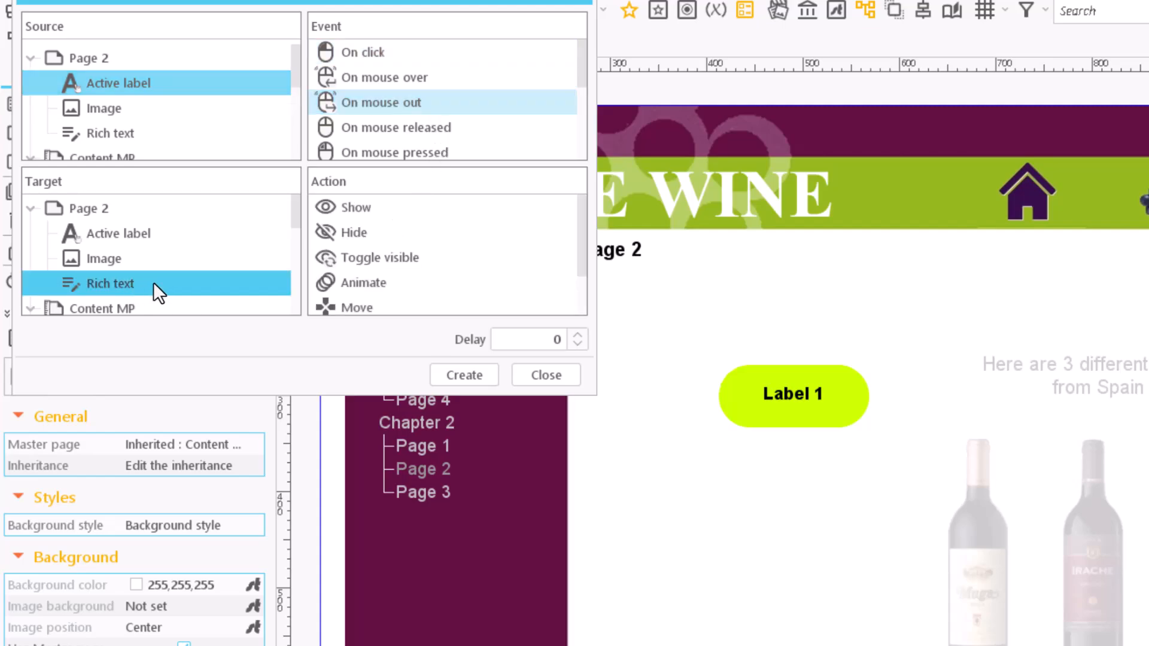
mouse_move(431, 242)
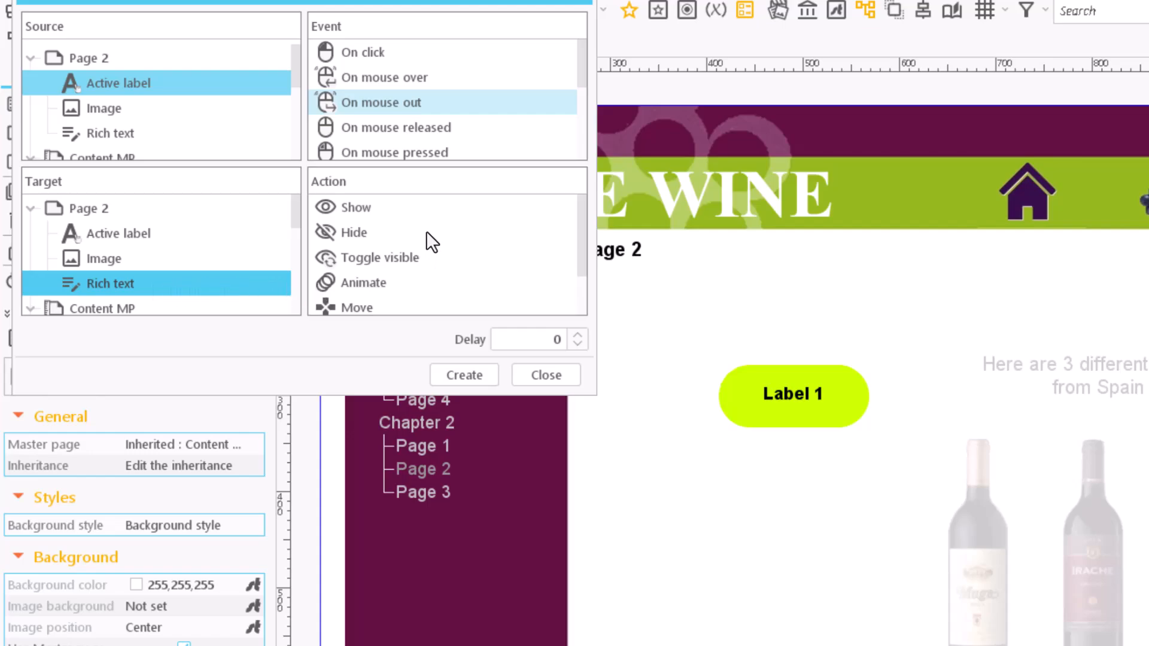
left_click(353, 232)
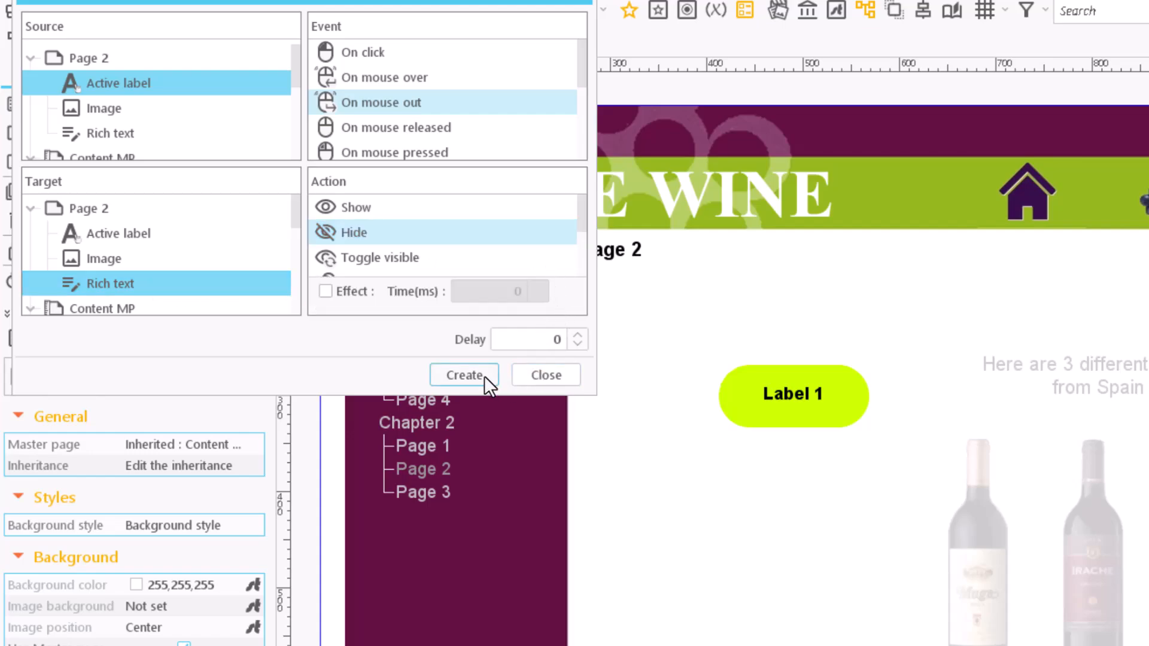
left_click(462, 375)
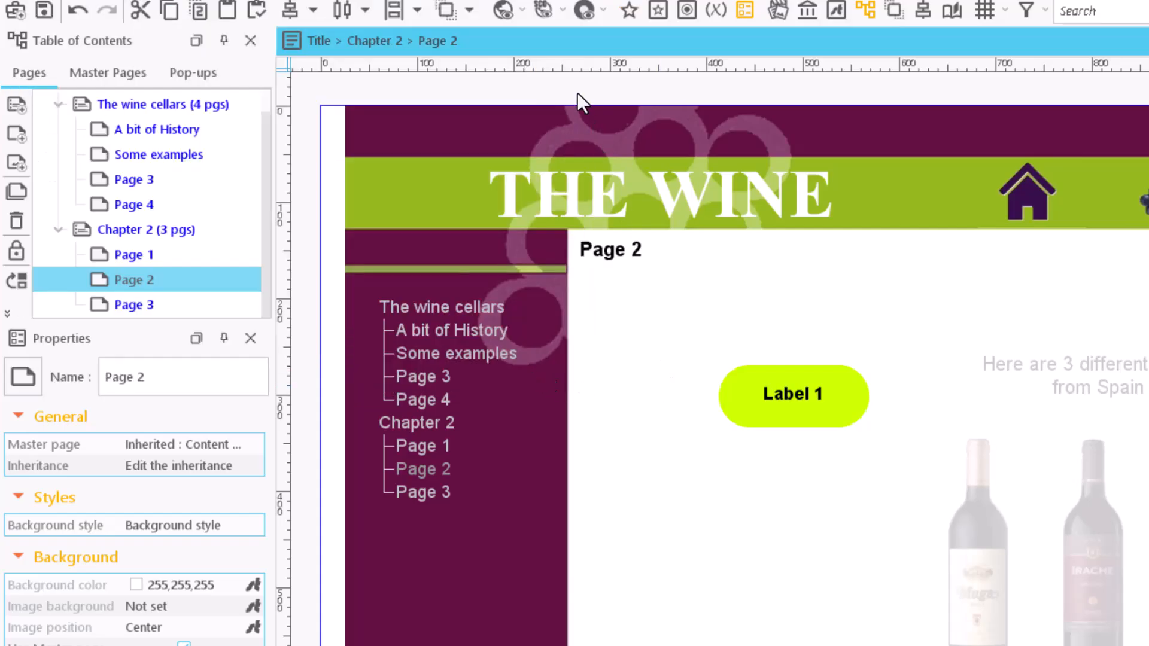